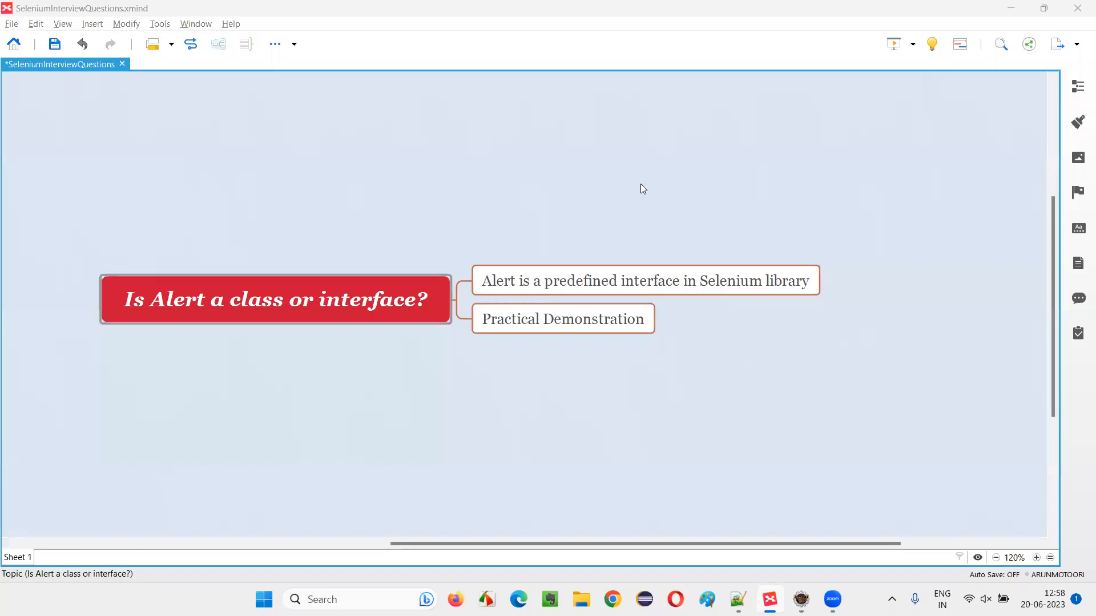
{"action": "mouse_move", "coordinate": [639, 186]}
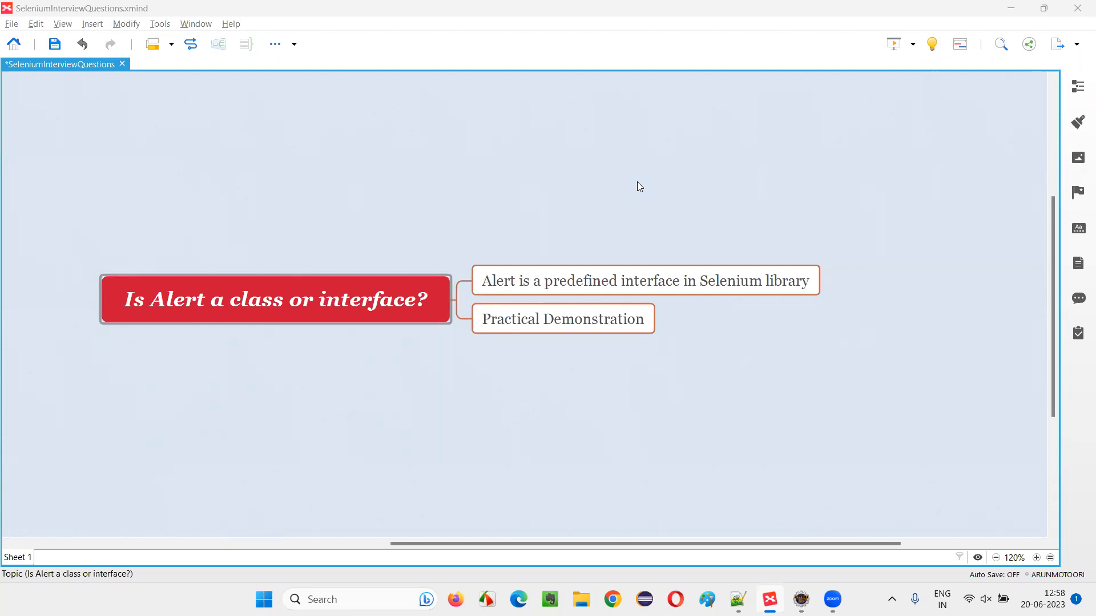
Step: Move from the Alert question in the mind map to the Demo.java Selenium script and the browser
{"action": "left_click", "coordinate": [258, 300]}
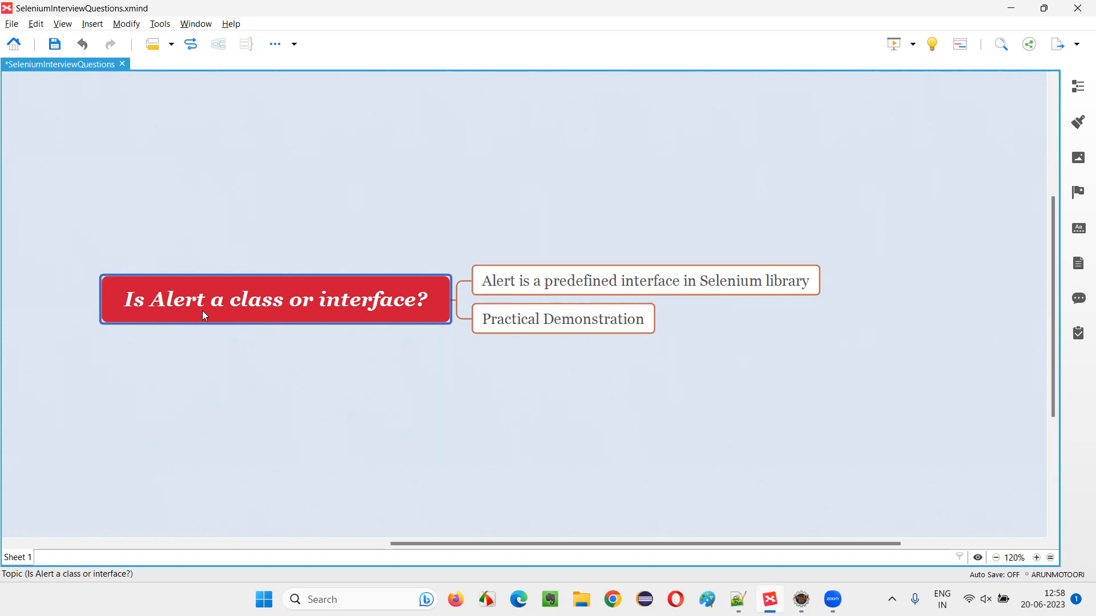
{"action": "mouse_move", "coordinate": [364, 326]}
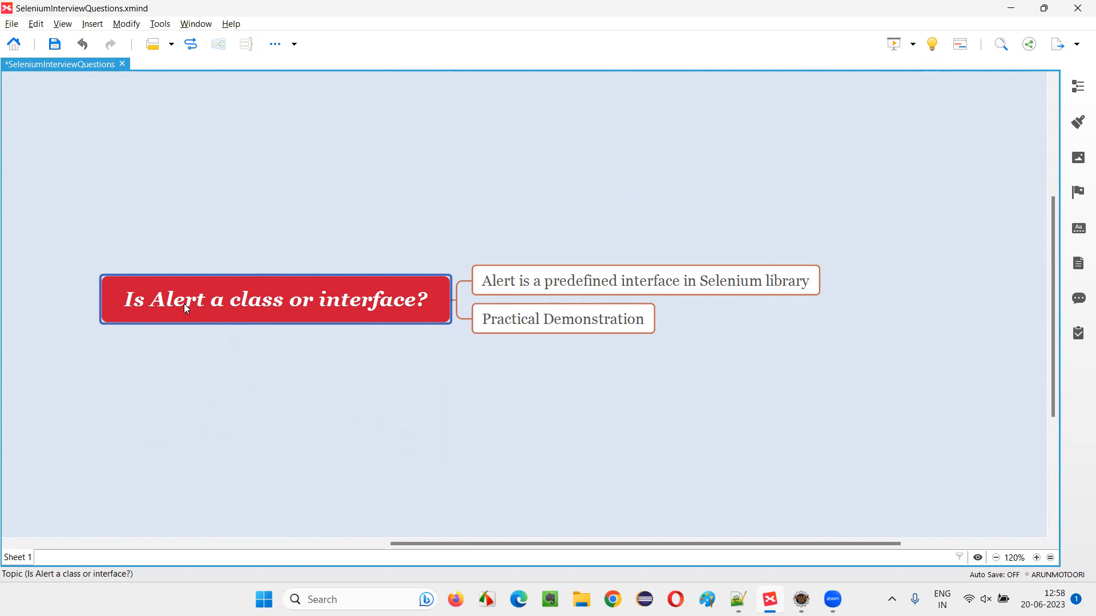
{"action": "mouse_move", "coordinate": [363, 308]}
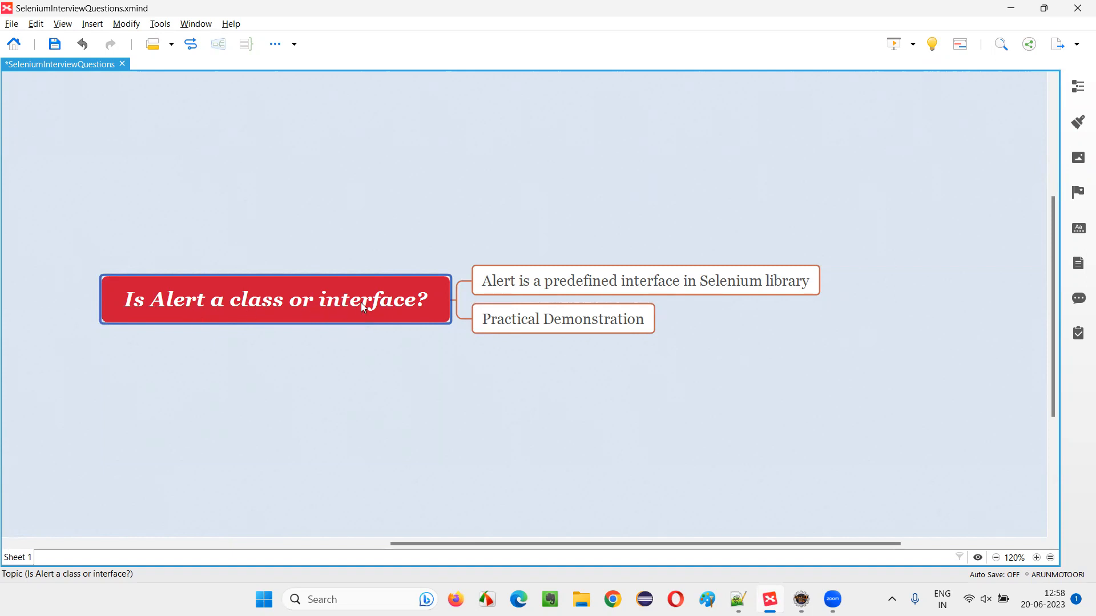
{"action": "mouse_move", "coordinate": [390, 322]}
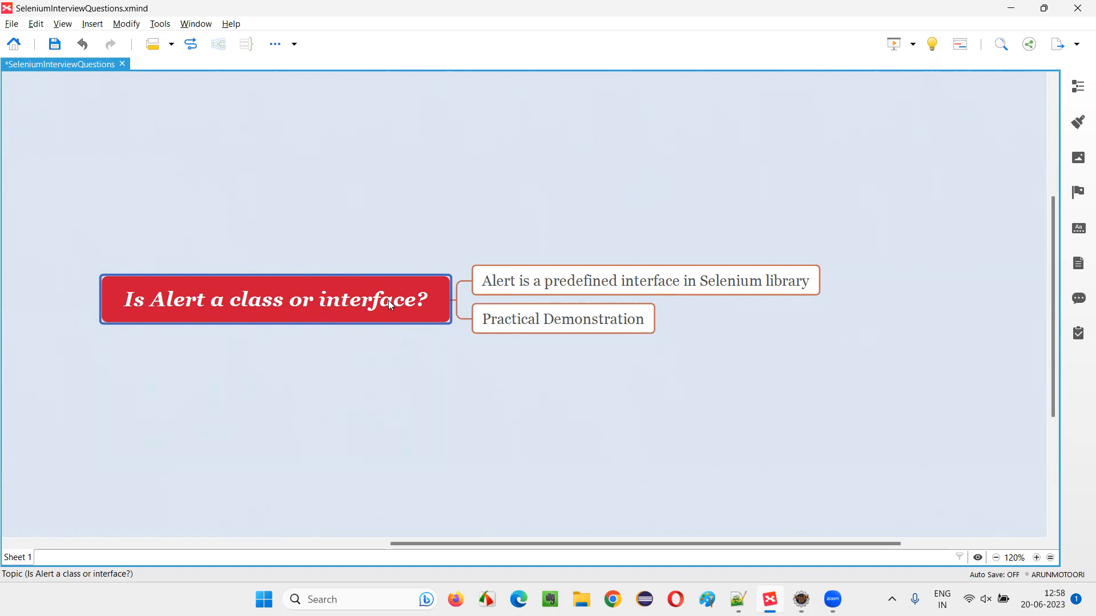
{"action": "mouse_move", "coordinate": [573, 272]}
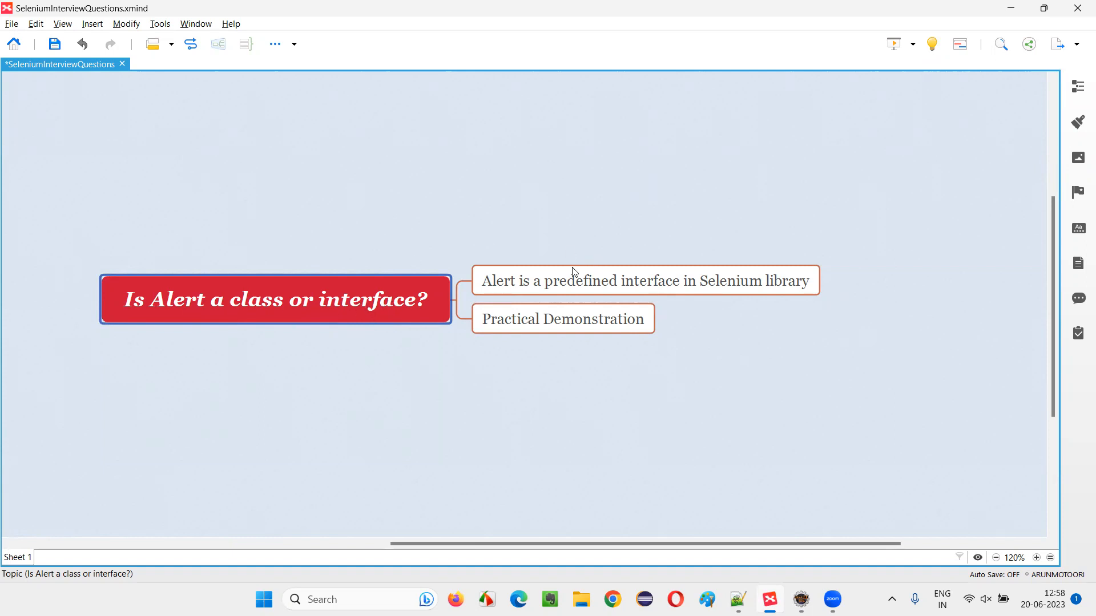
{"action": "left_click", "coordinate": [562, 319]}
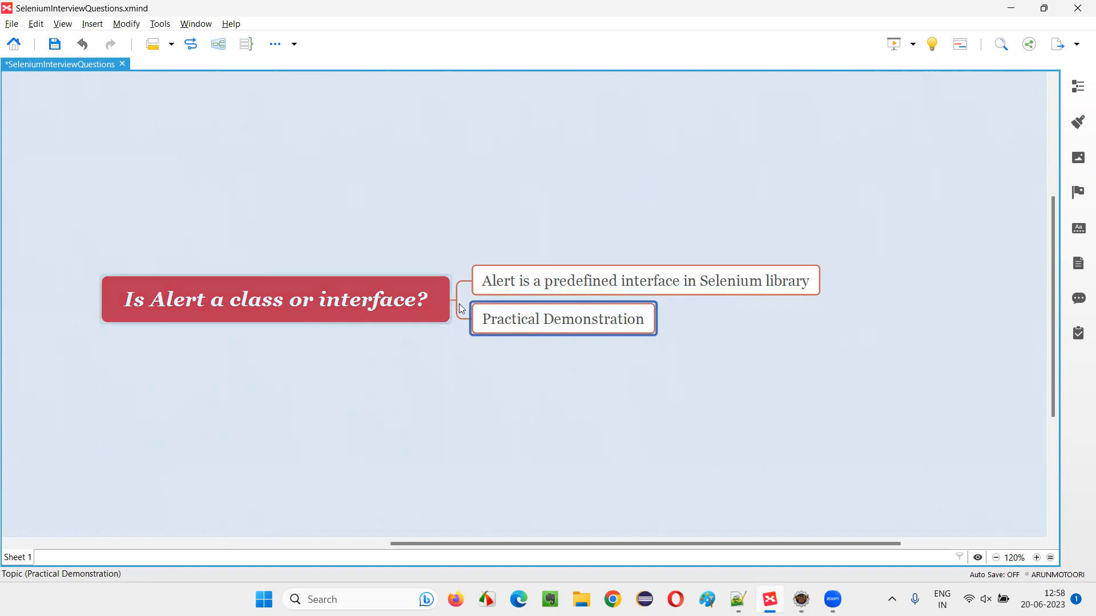
{"action": "left_click", "coordinate": [646, 281]}
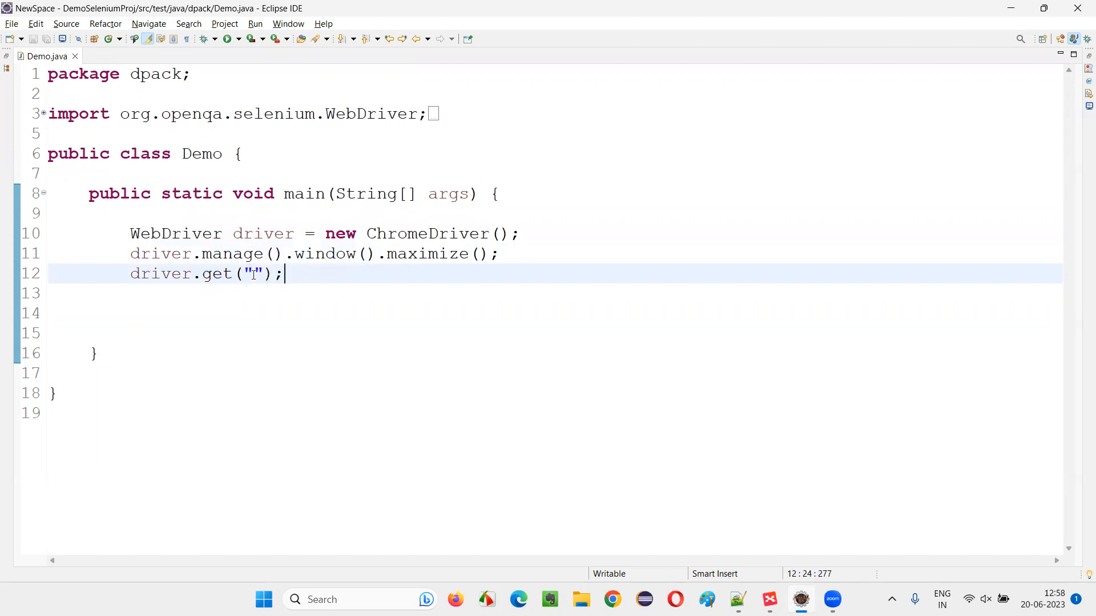
{"action": "key", "text": "BackSpace"}
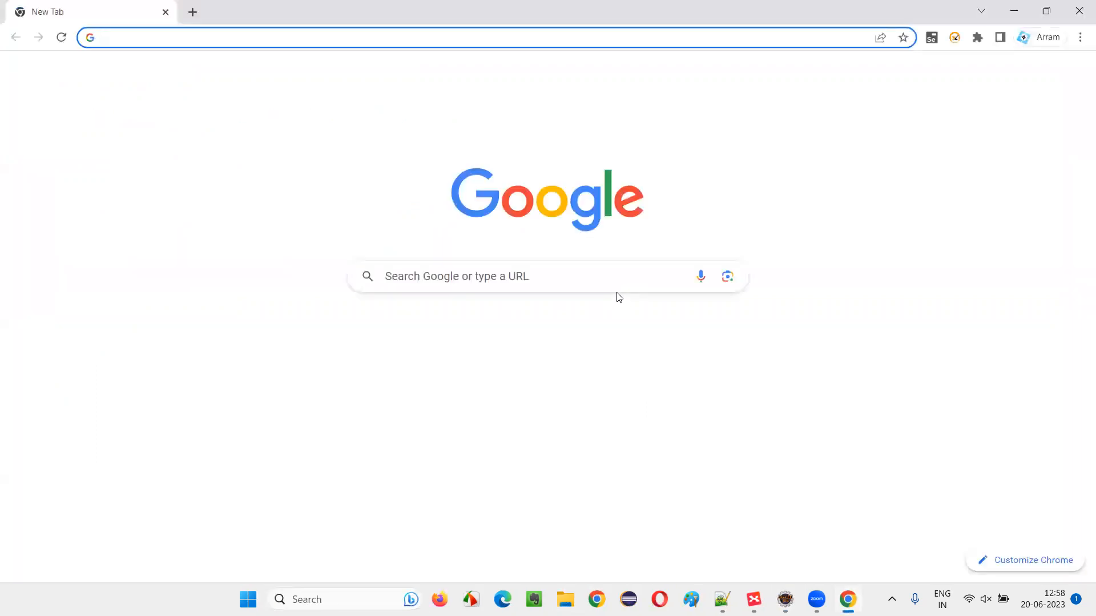
Step: Load omayo.blogspot.com in Chrome, dismiss its Hello alert and reach the AlertDemo section
{"action": "type", "text": "omayo.blogspot.com"}
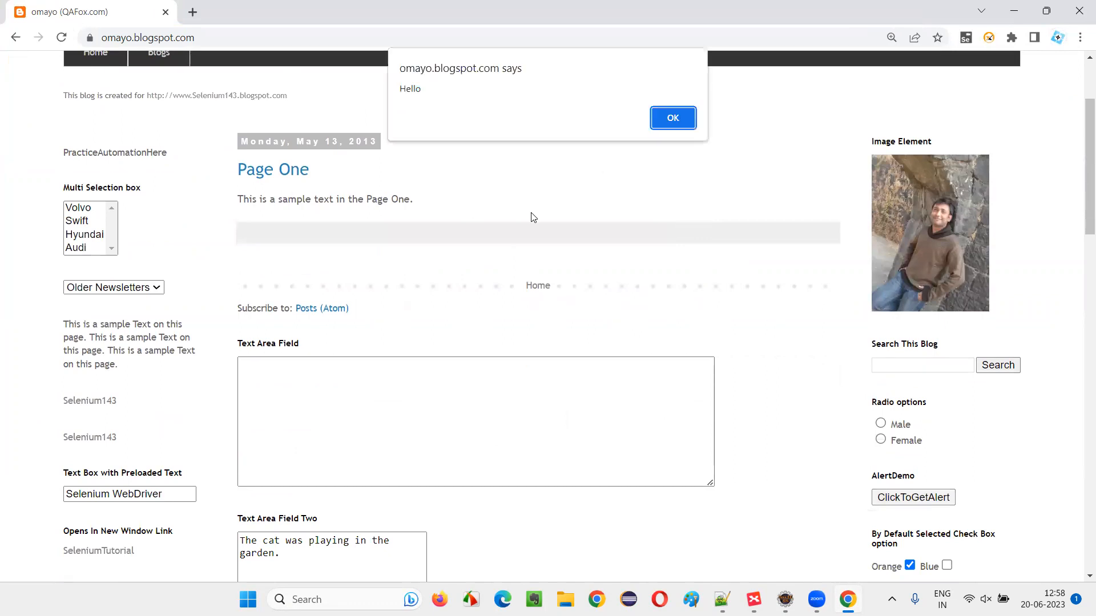
{"action": "left_click", "coordinate": [672, 117]}
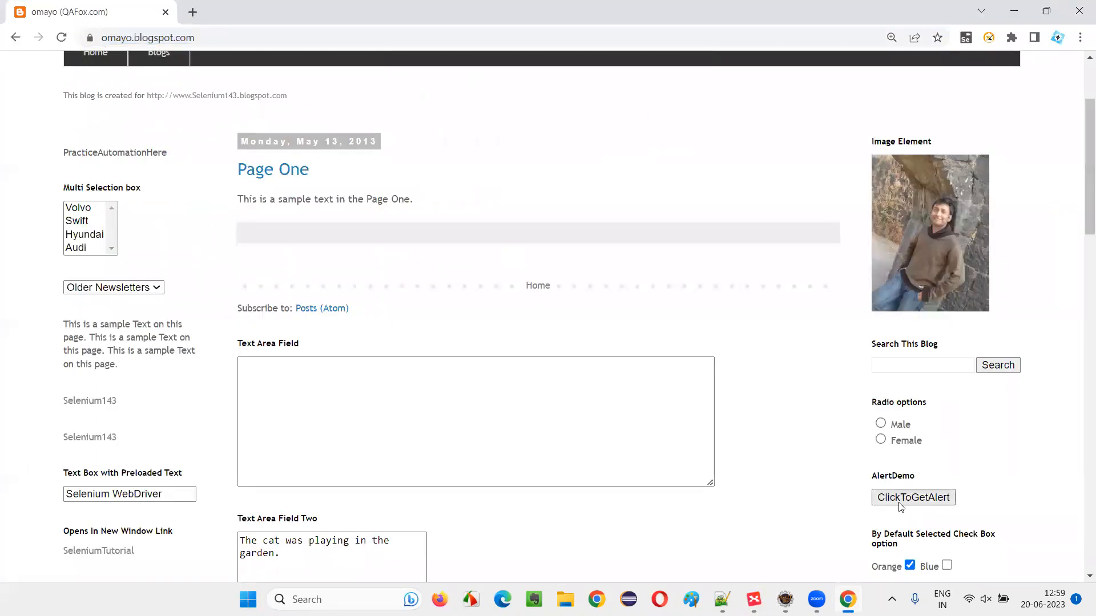
{"action": "scroll", "scroll_direction": "down", "scroll_amount": 3}
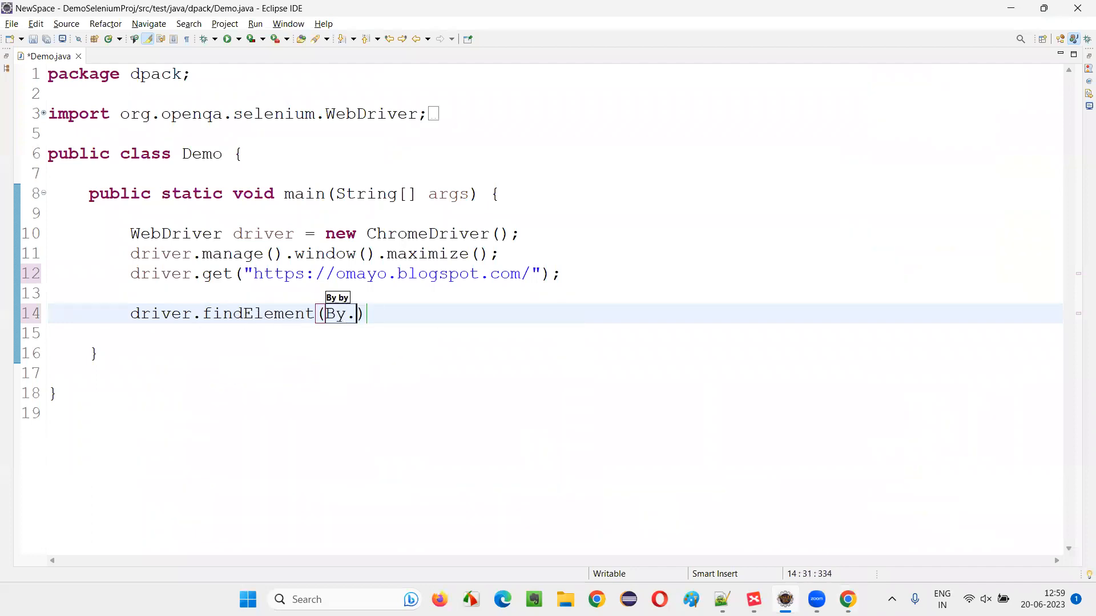
Step: Add driver.findElement(By.id("alert1")).click() and trigger the Hello alert on the page
{"action": "type", "text": "id(\"\")"}
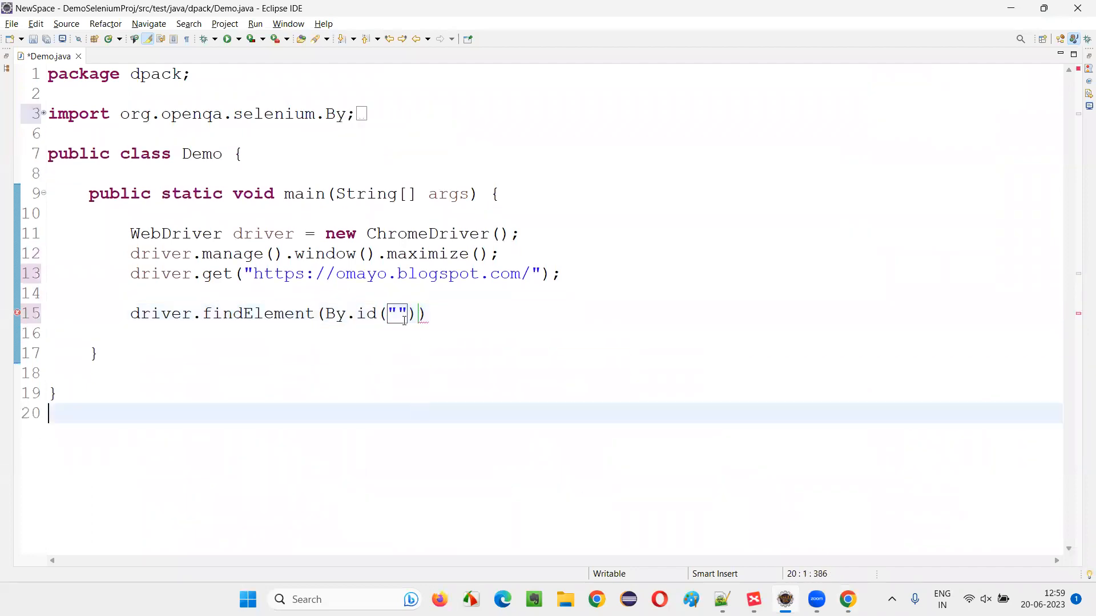
{"action": "type", "text": "alert1\")).clic"}
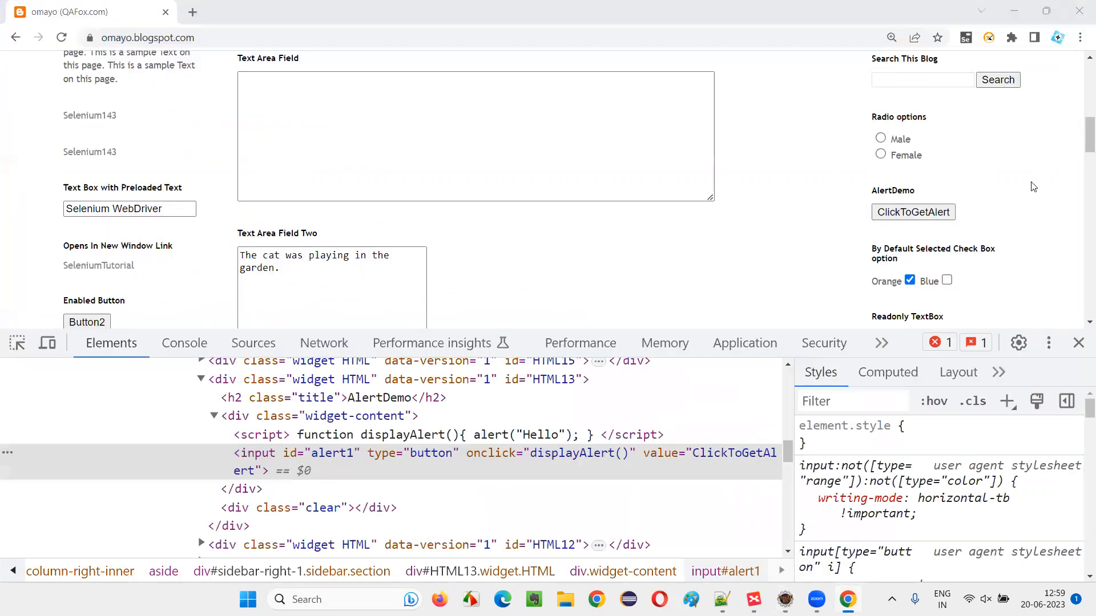
{"action": "left_click", "coordinate": [913, 212]}
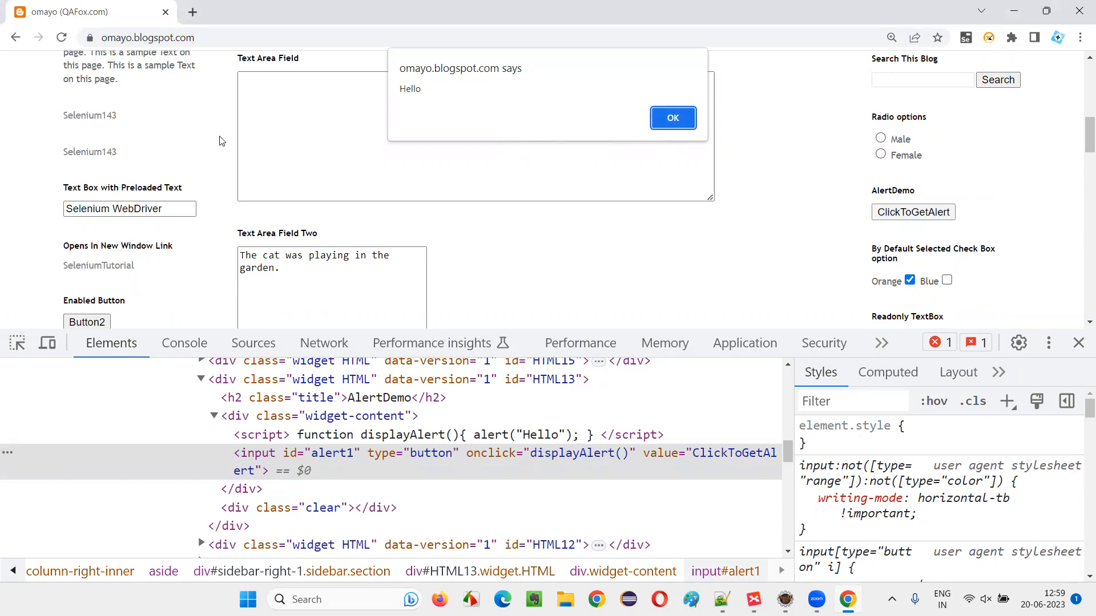
{"action": "mouse_move", "coordinate": [503, 227]}
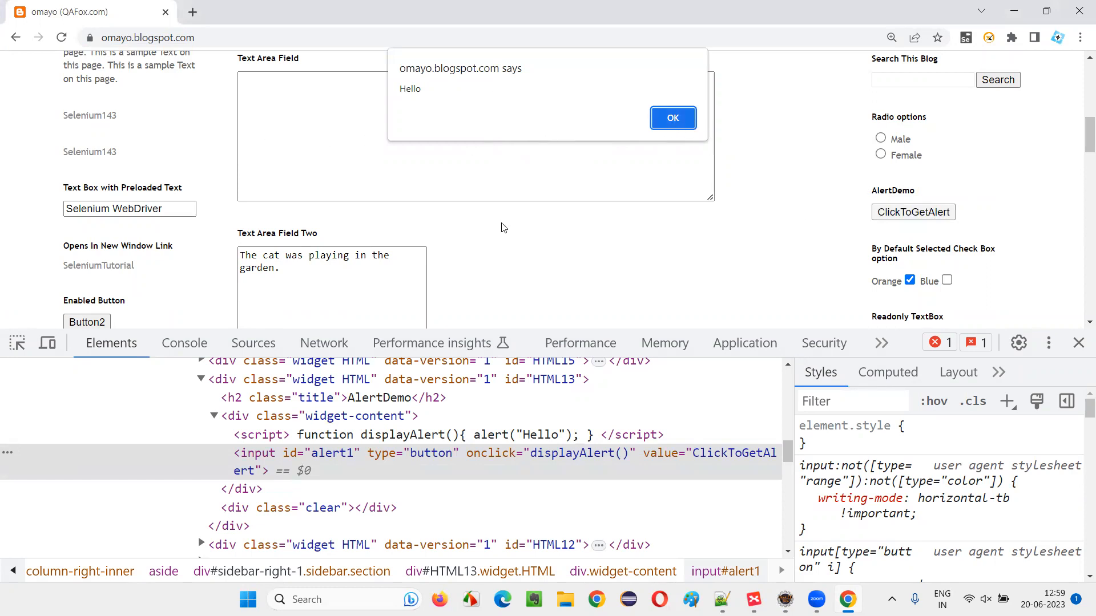
Step: Begin the driver.switchTo().alert() statement to switch to the alert
{"action": "type", "text": "driver.s"}
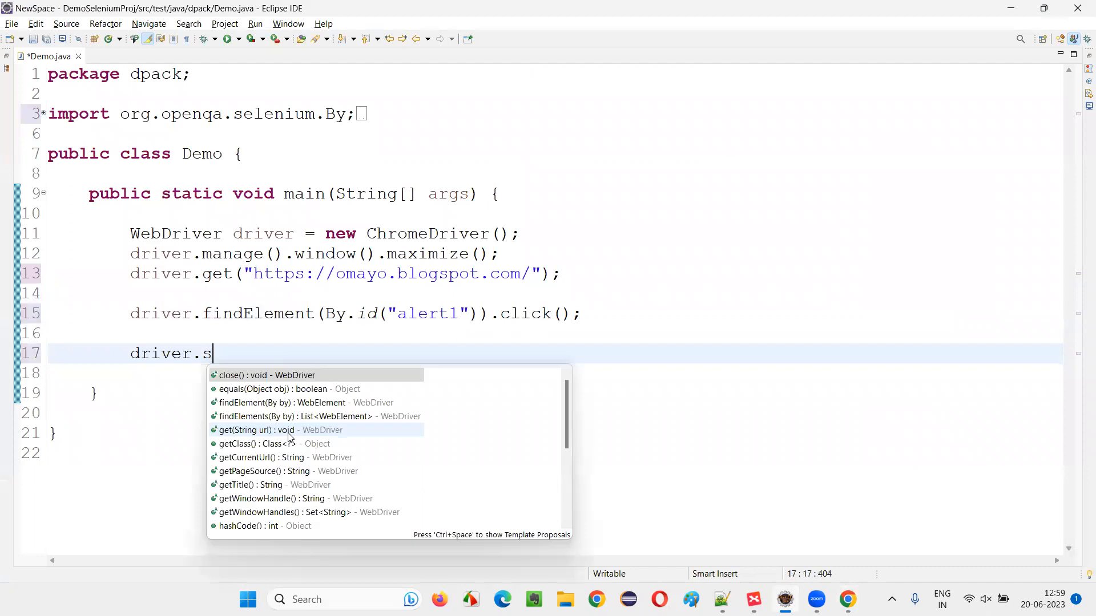
{"action": "key", "text": "BackSpace"}
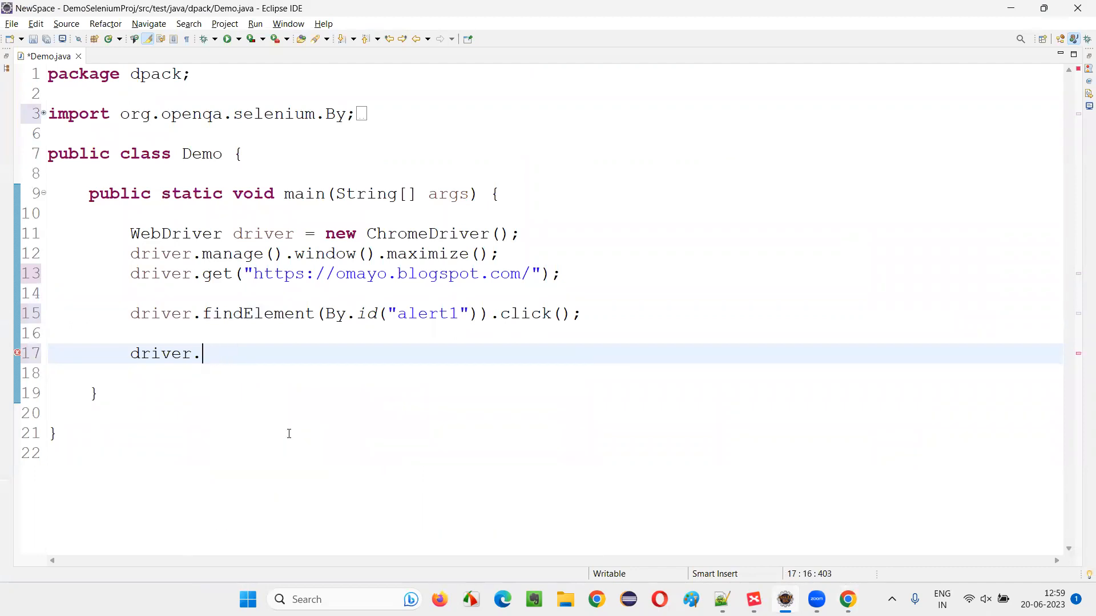
{"action": "type", "text": "switchTo().al"}
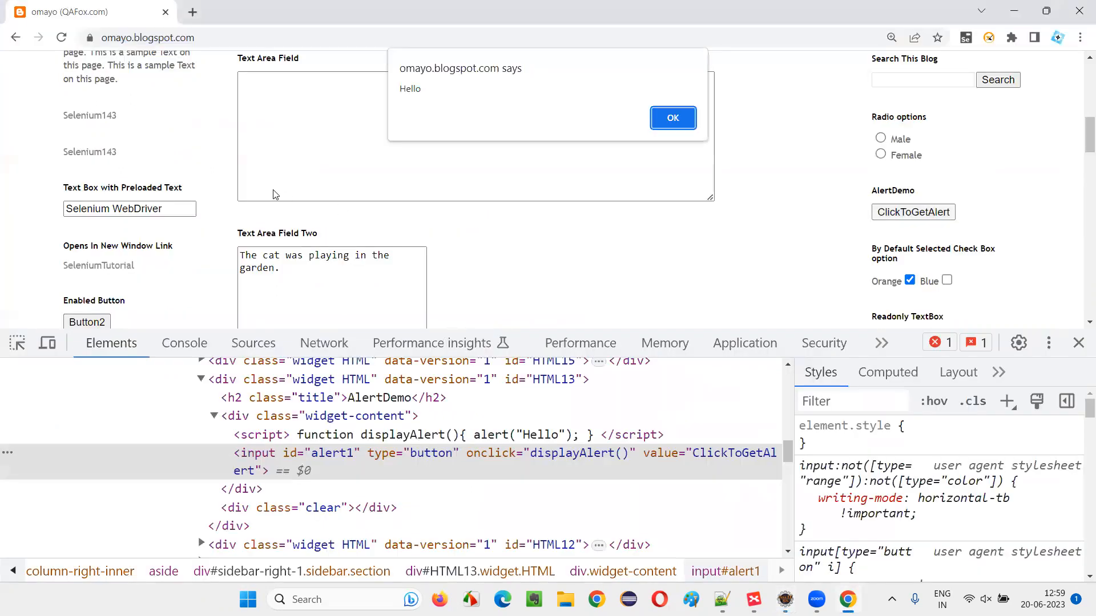
{"action": "mouse_move", "coordinate": [132, 174]}
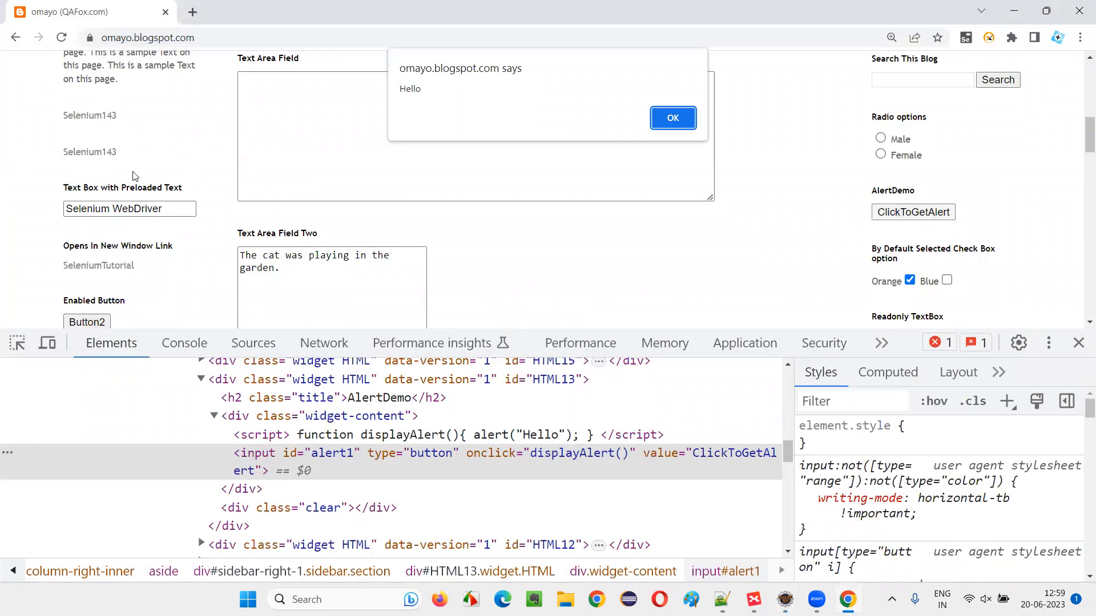
{"action": "mouse_move", "coordinate": [439, 75]}
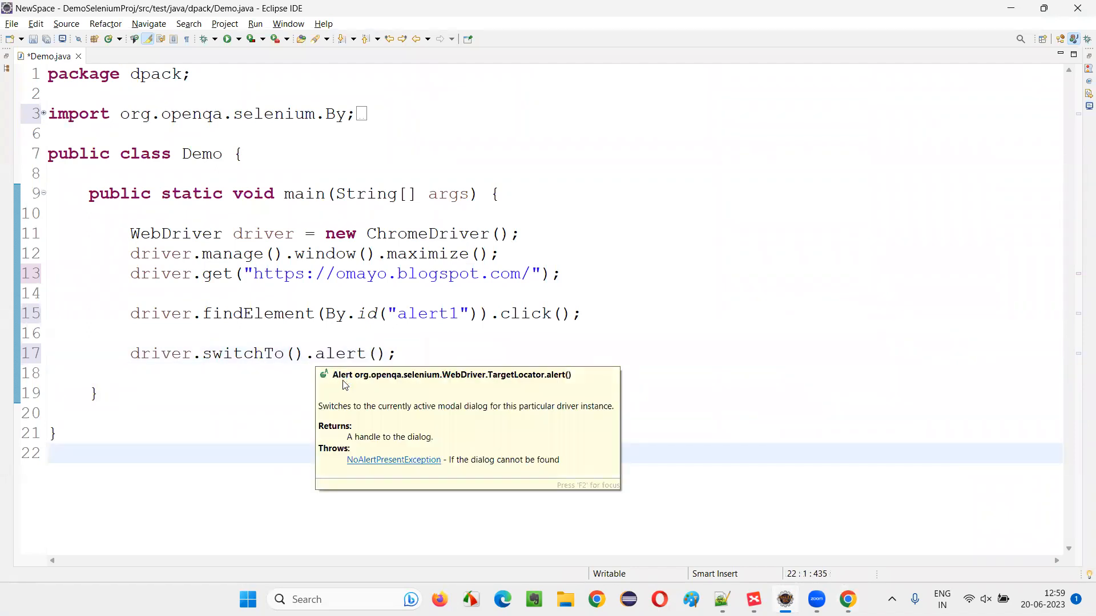
Step: Quick-fix alert into Alert alert = driver.switchTo().alert(), then head to the Selenium website
{"action": "type", "text": "alert ="}
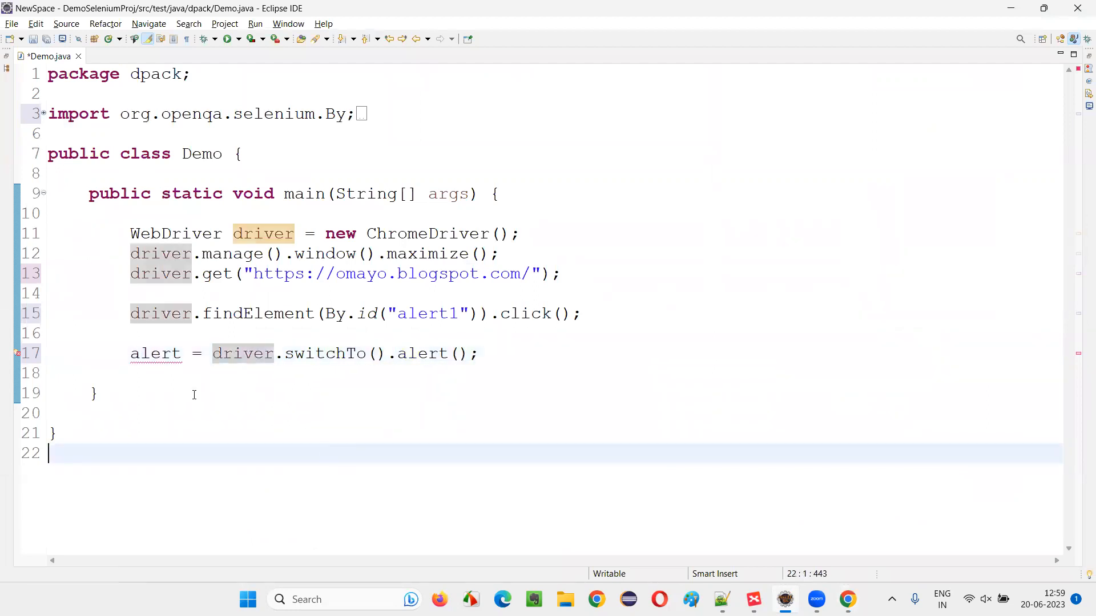
{"action": "mouse_move", "coordinate": [378, 419]}
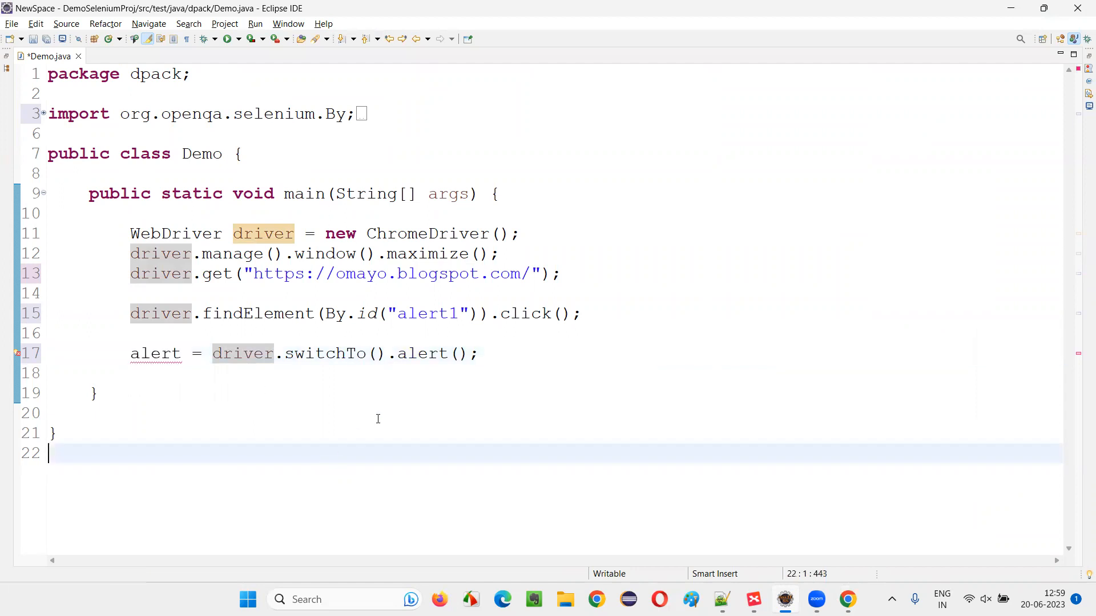
{"action": "left_click", "coordinate": [155, 354]}
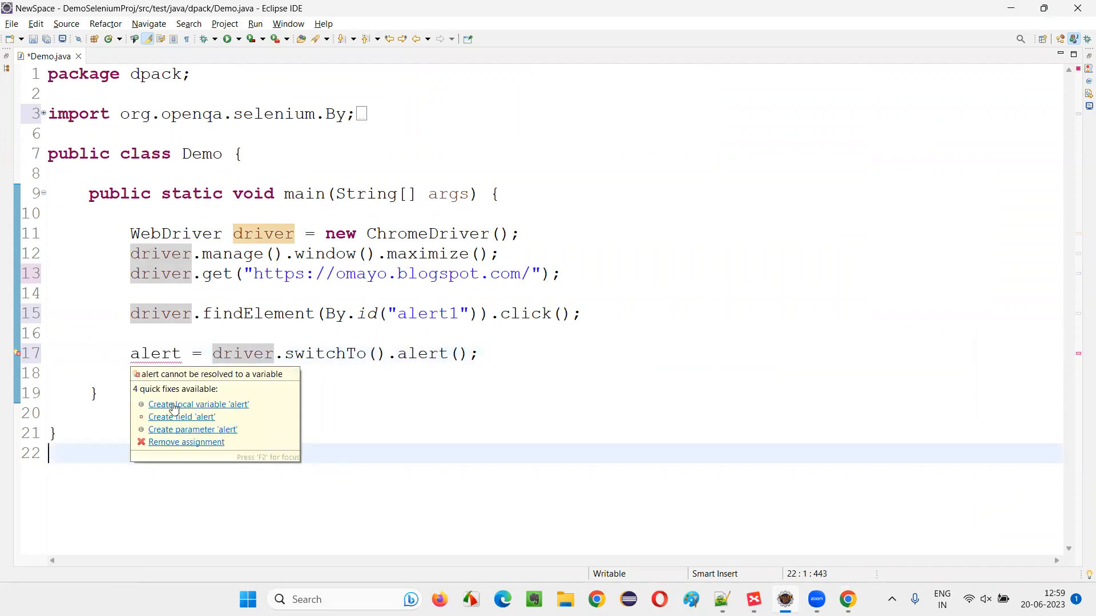
{"action": "left_click", "coordinate": [199, 404]}
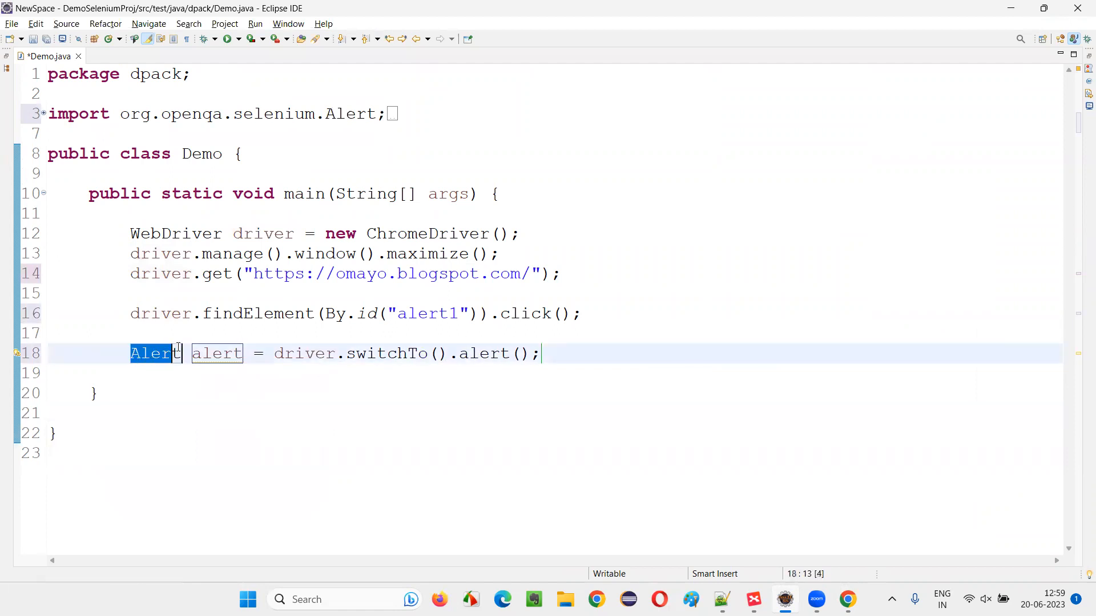
{"action": "double_click", "coordinate": [155, 353]}
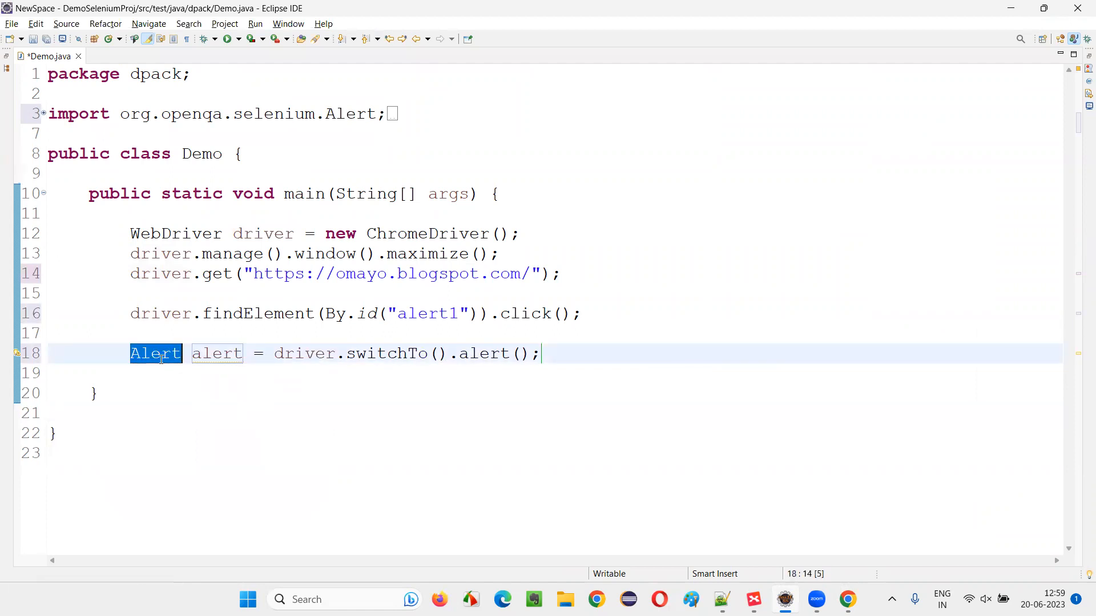
{"action": "mouse_move", "coordinate": [159, 354]}
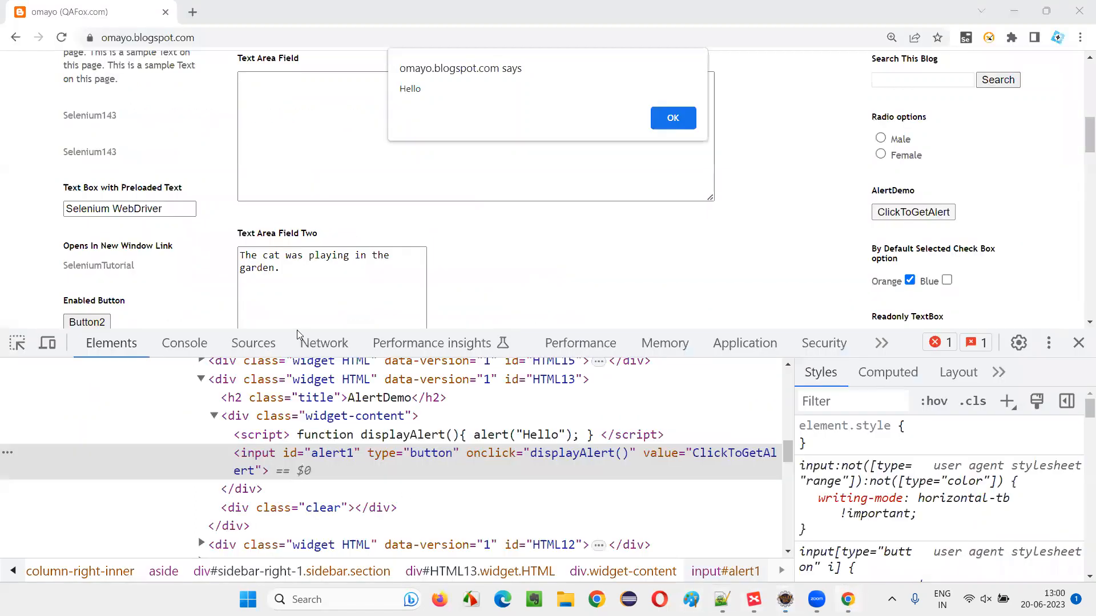
{"action": "left_click", "coordinate": [673, 118]}
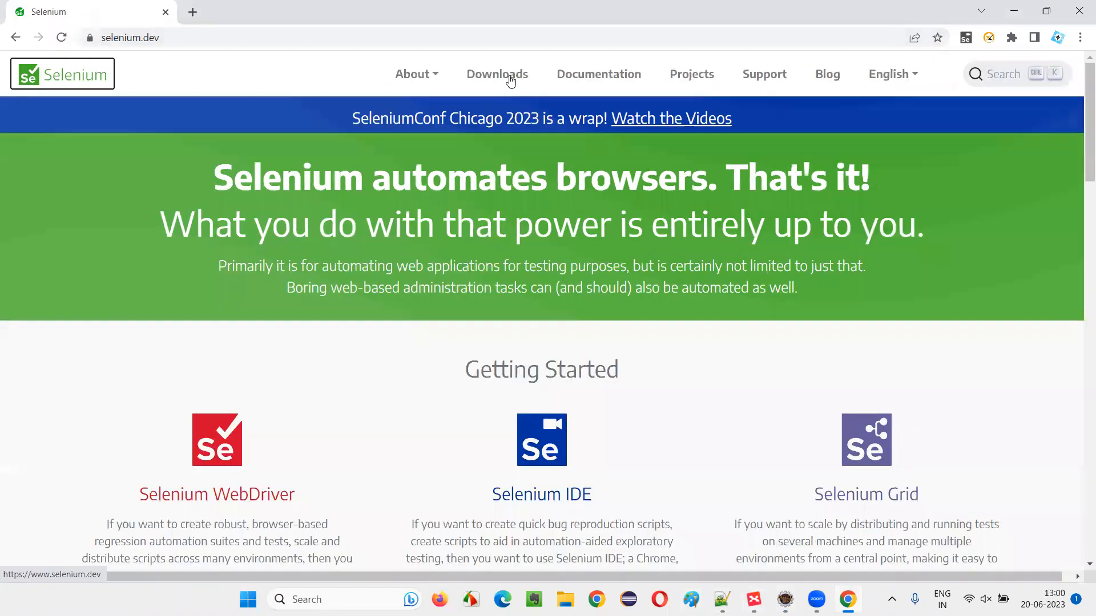
Step: Reach the Java API docs All Classes list via Downloads and search it for Alert
{"action": "left_click", "coordinate": [498, 73]}
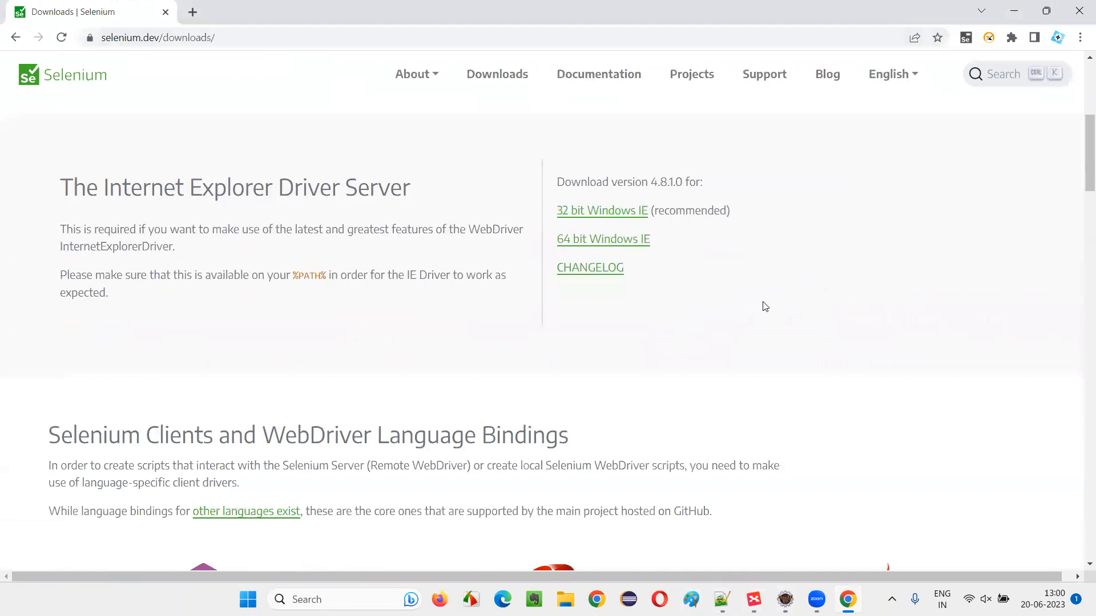
{"action": "scroll", "scroll_direction": "down", "scroll_amount": 3}
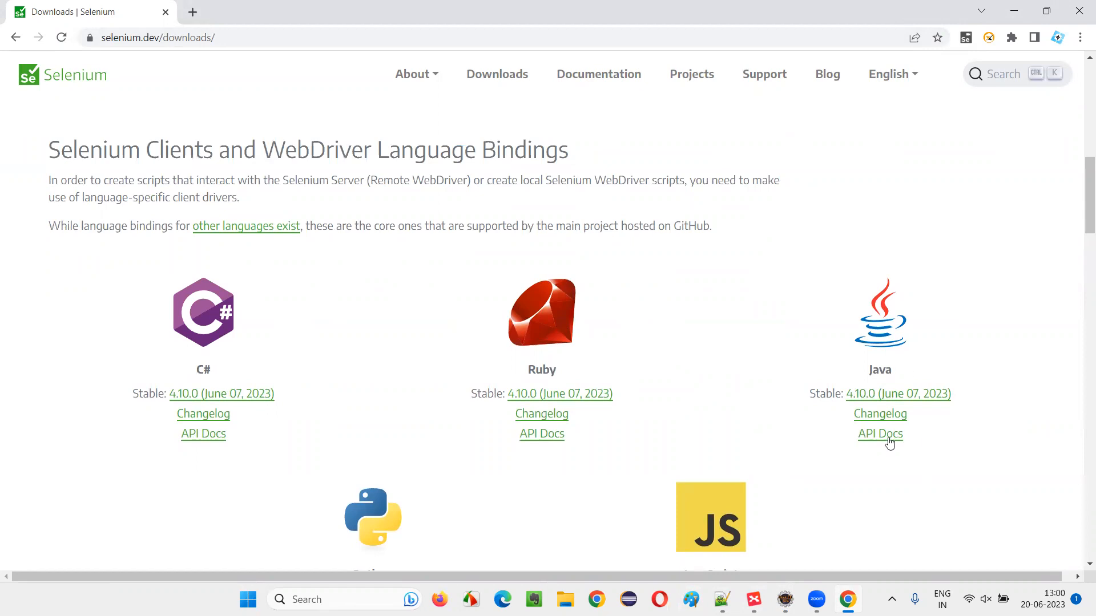
{"action": "left_click", "coordinate": [880, 434]}
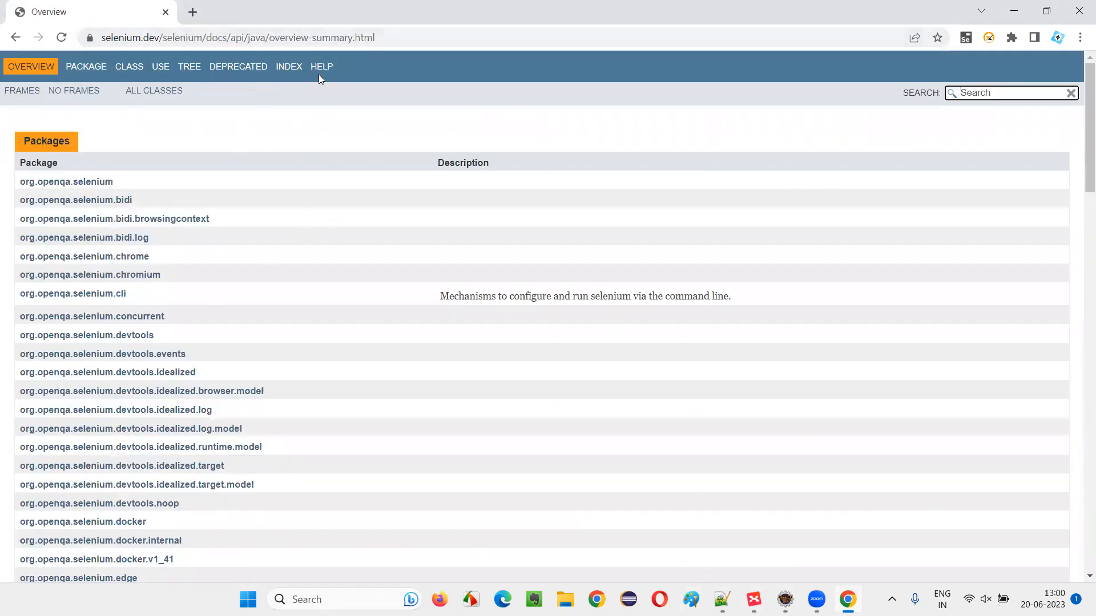
{"action": "left_click", "coordinate": [152, 92]}
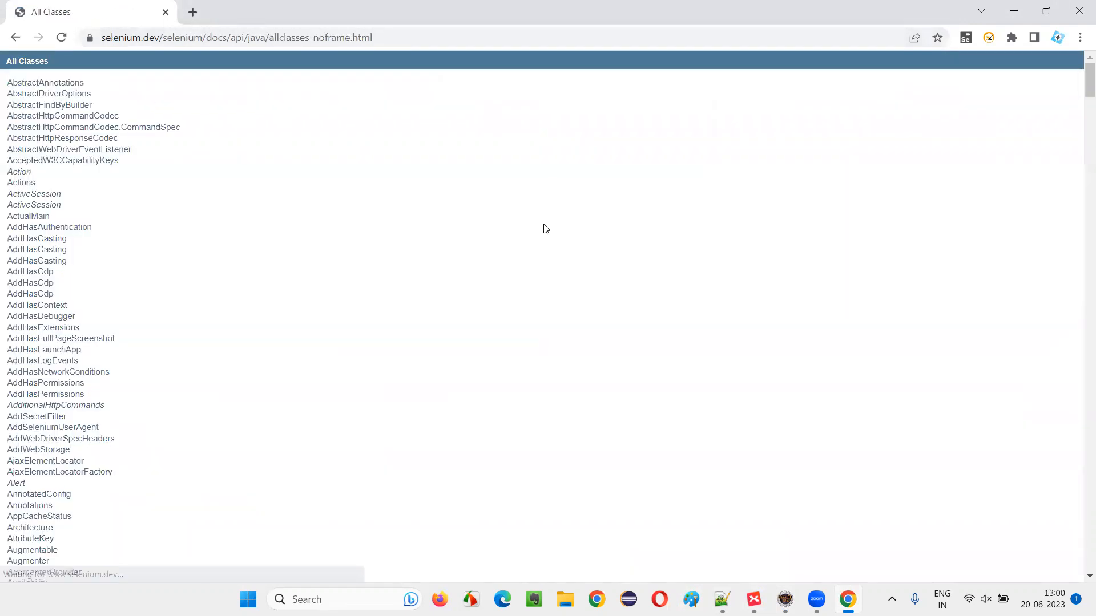
{"action": "type", "text": "Alert"}
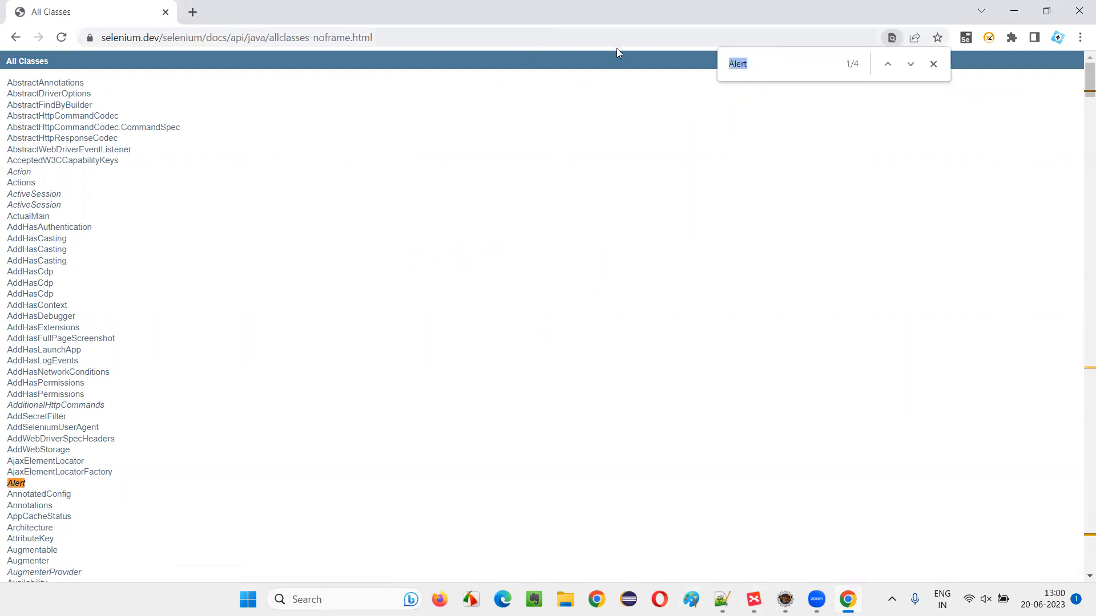
{"action": "scroll", "scroll_direction": "down", "scroll_amount": 3}
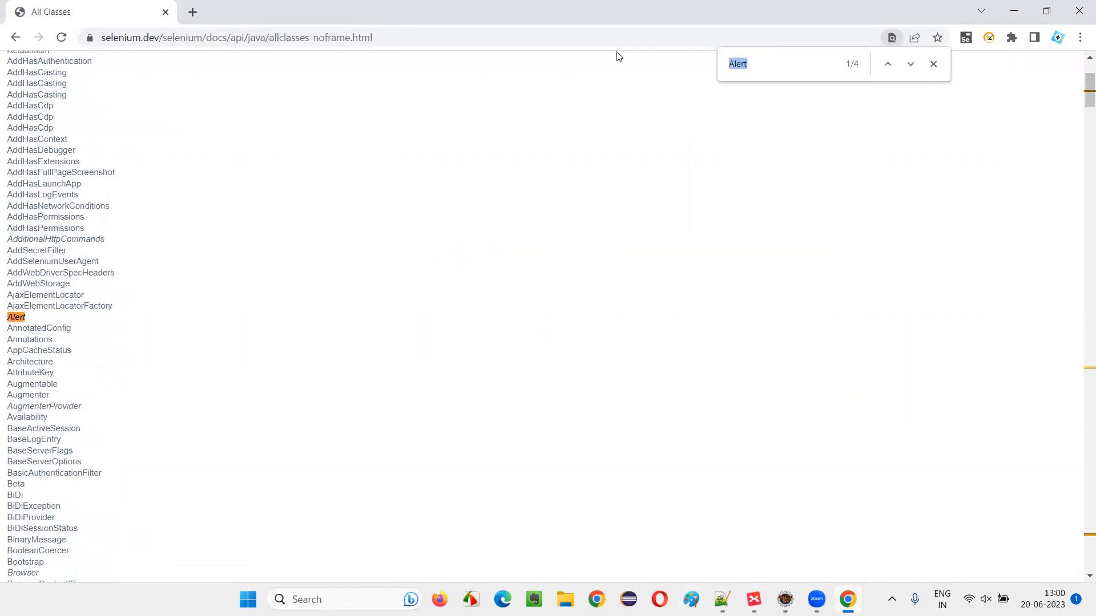
{"action": "mouse_move", "coordinate": [16, 320]}
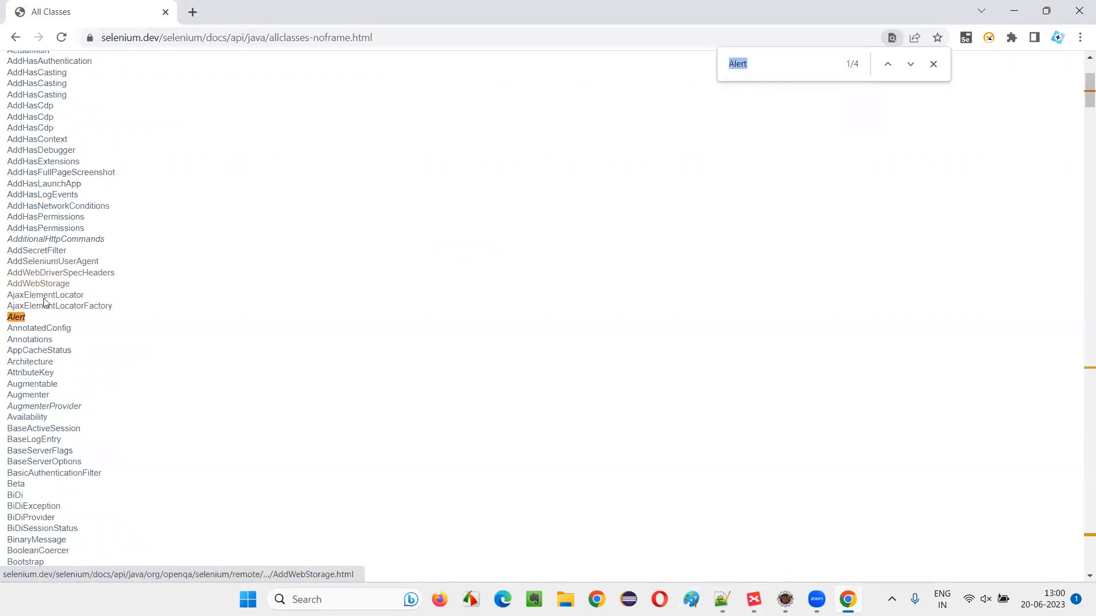
{"action": "mouse_move", "coordinate": [18, 323]}
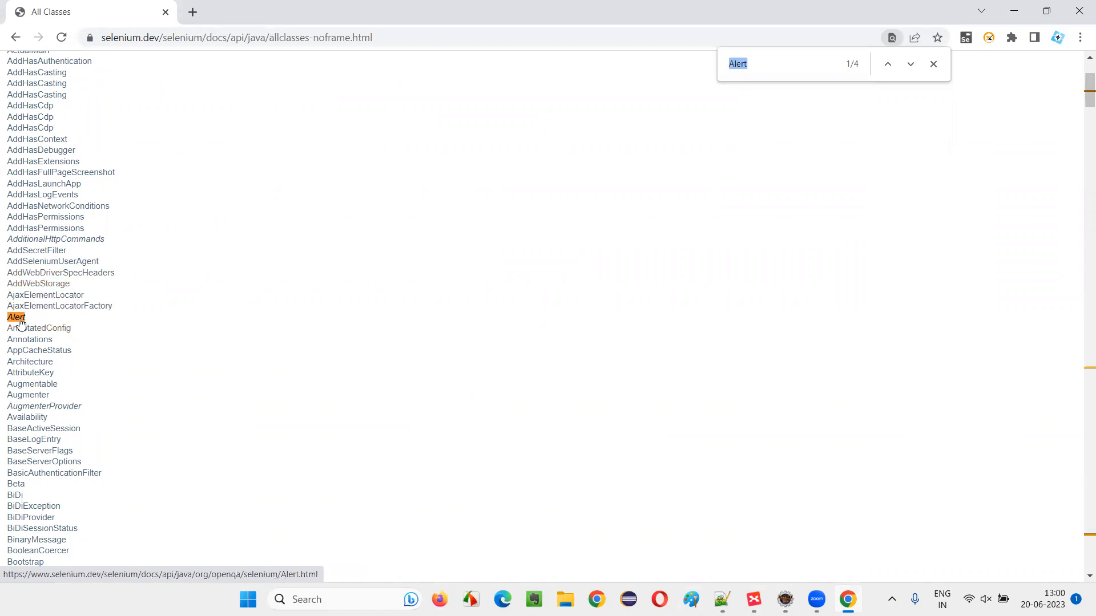
{"action": "mouse_move", "coordinate": [13, 317]}
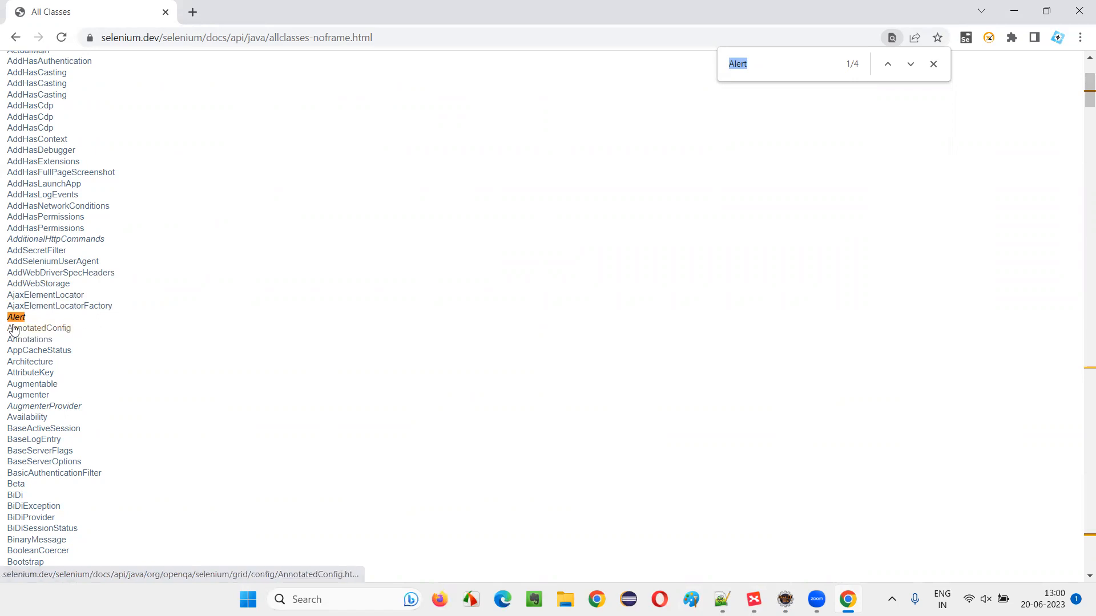
{"action": "mouse_move", "coordinate": [16, 318]}
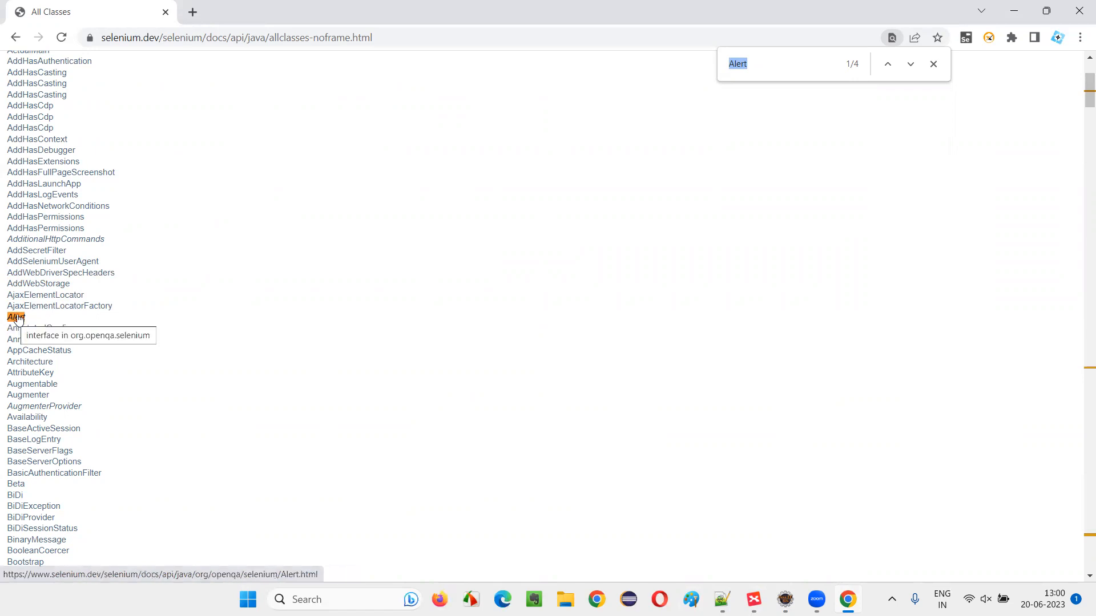
Step: View the Alert page confirming it is a public interface, then return to the mind map
{"action": "left_click", "coordinate": [11, 318]}
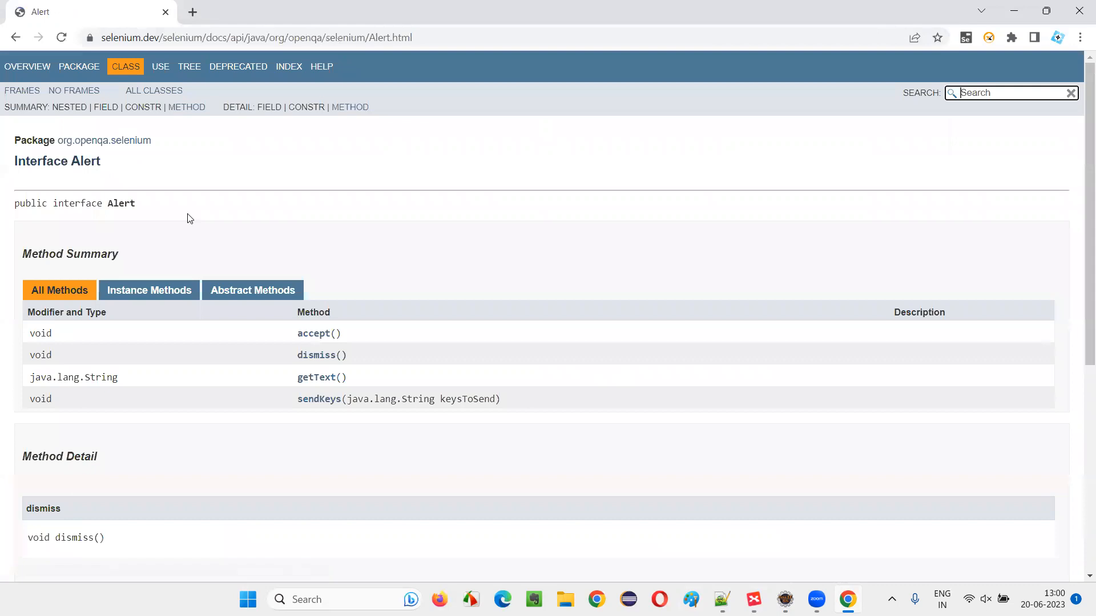
{"action": "double_click", "coordinate": [41, 161]}
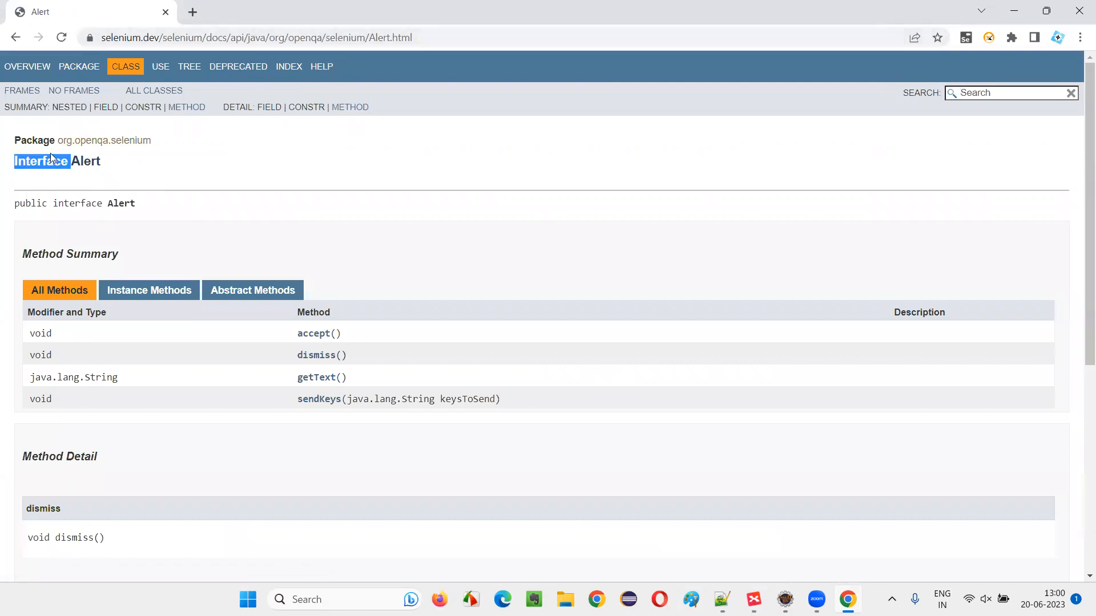
{"action": "mouse_move", "coordinate": [727, 582]}
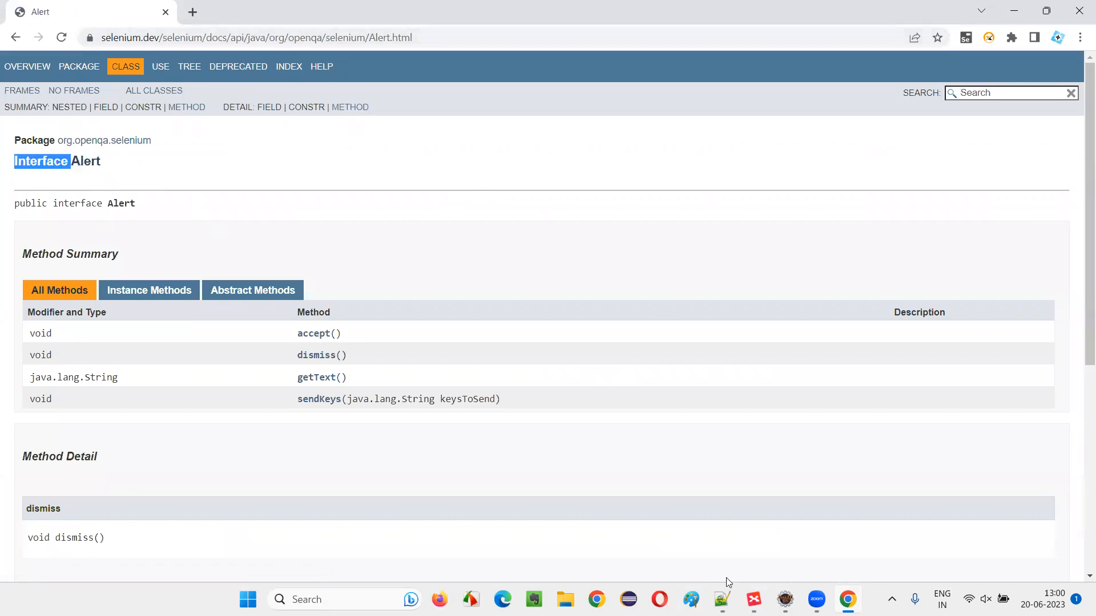
{"action": "left_click", "coordinate": [753, 599]}
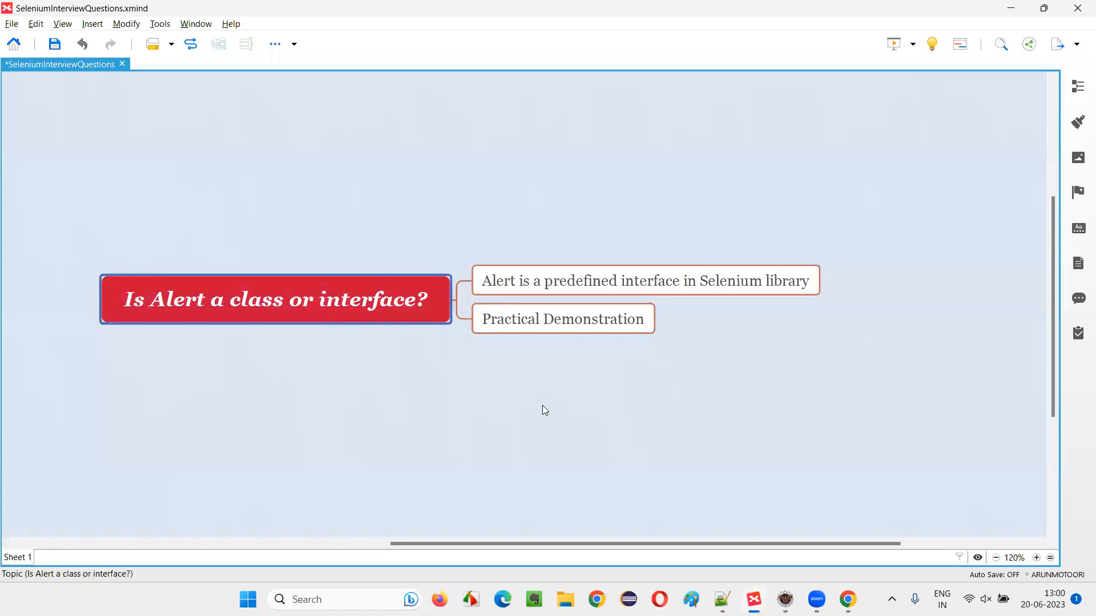
{"action": "mouse_move", "coordinate": [628, 404]}
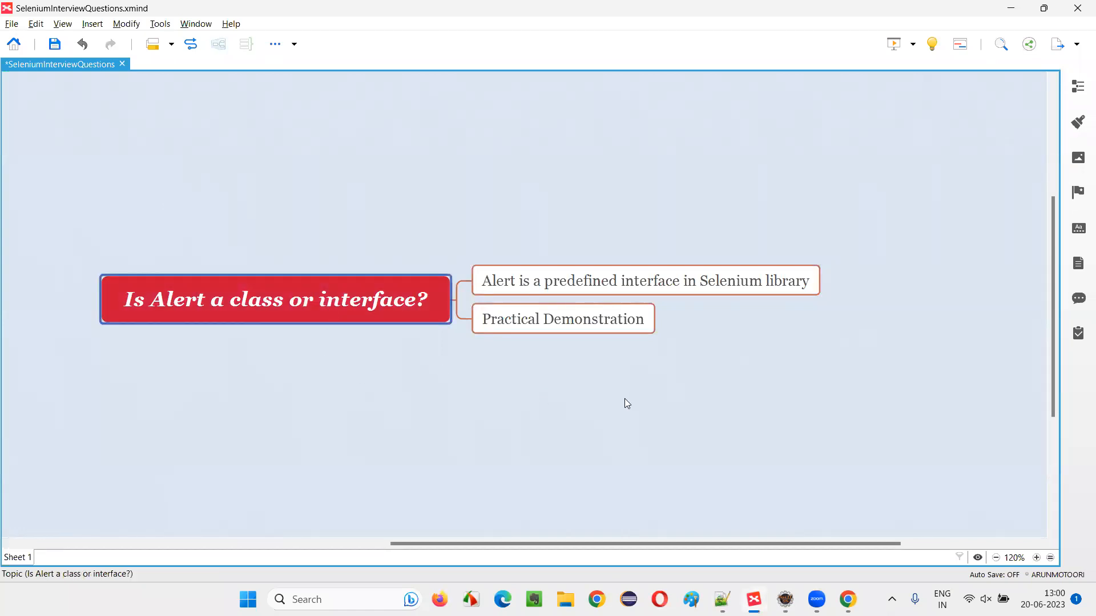
{"action": "mouse_move", "coordinate": [259, 312]}
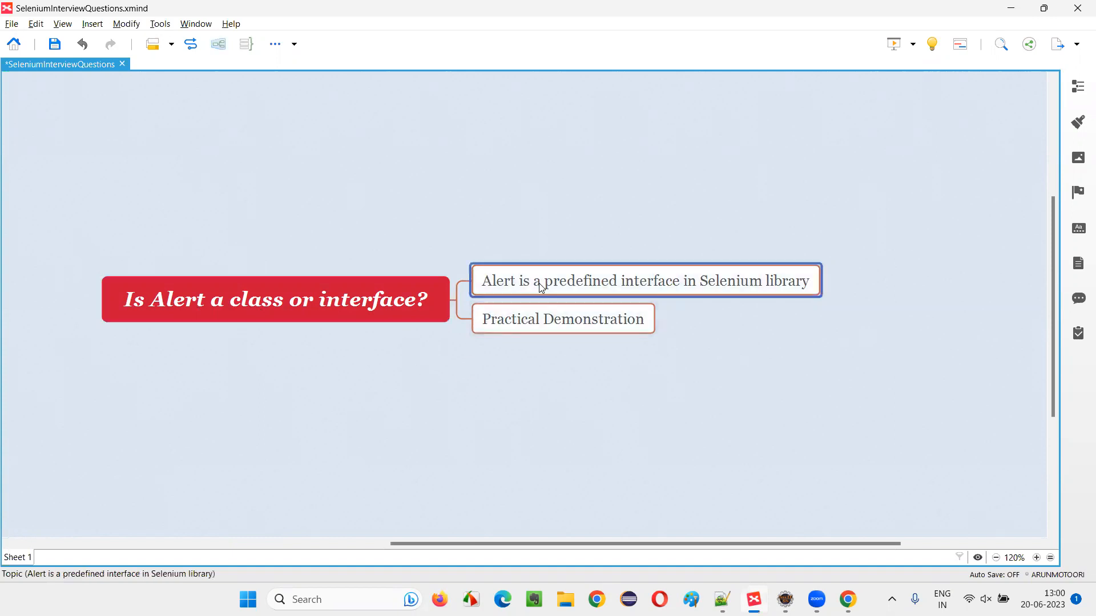
{"action": "left_click", "coordinate": [274, 300]}
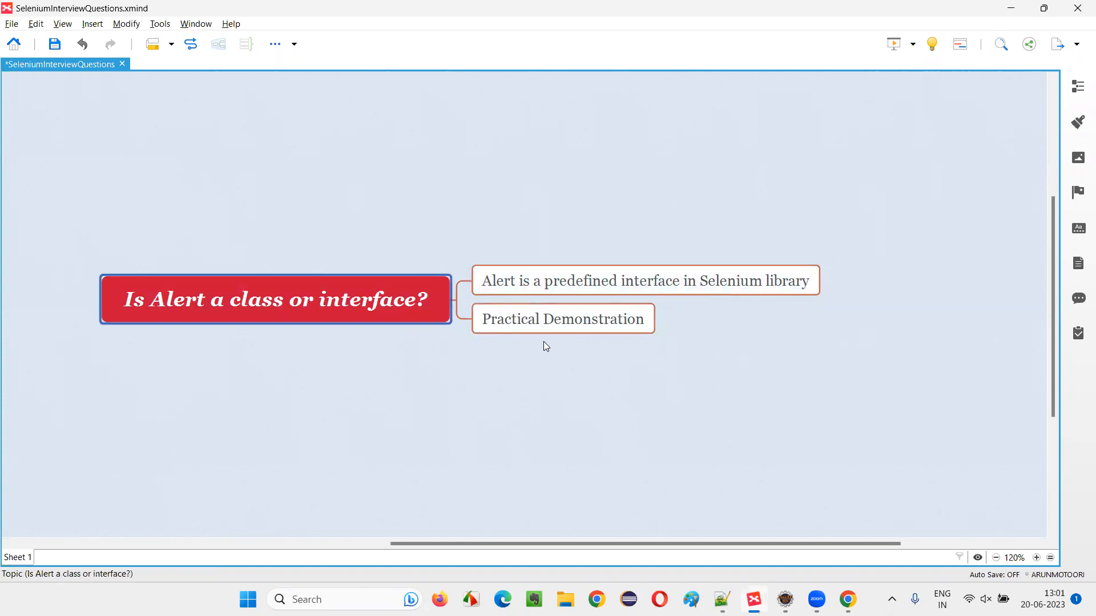
{"action": "mouse_move", "coordinate": [534, 366]}
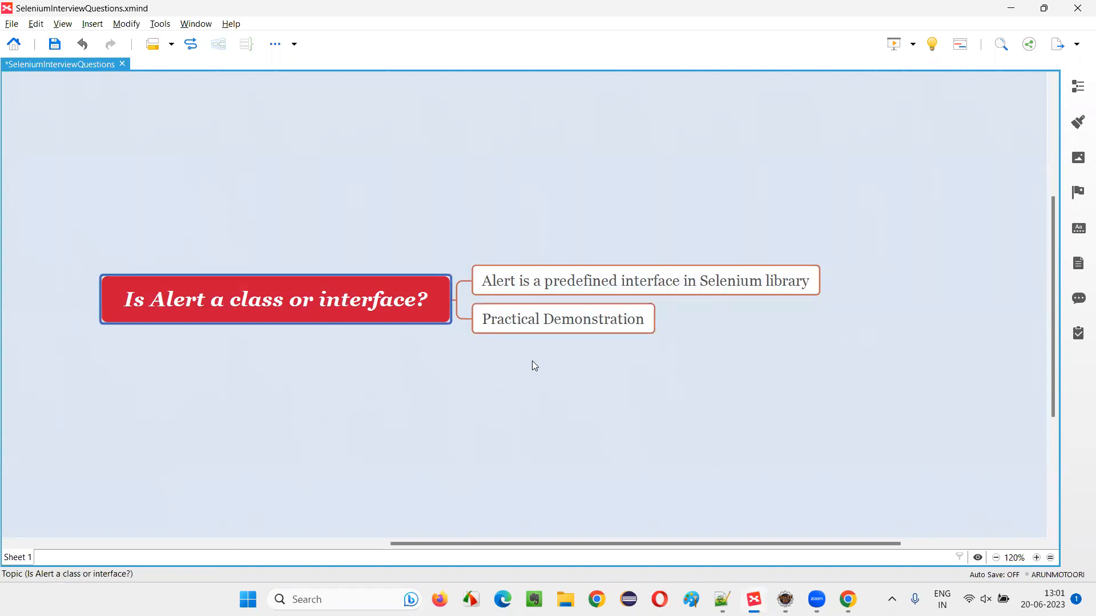